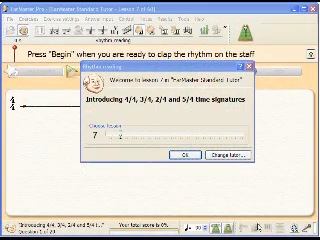
mouse_move(210, 184)
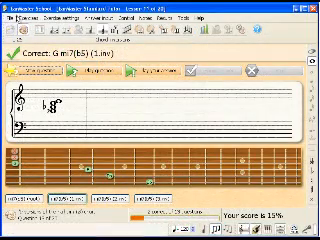
Show the File menu with its export commands over the fretboard exercise
left_click(16, 28)
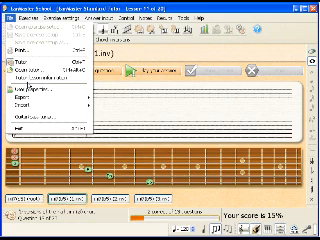